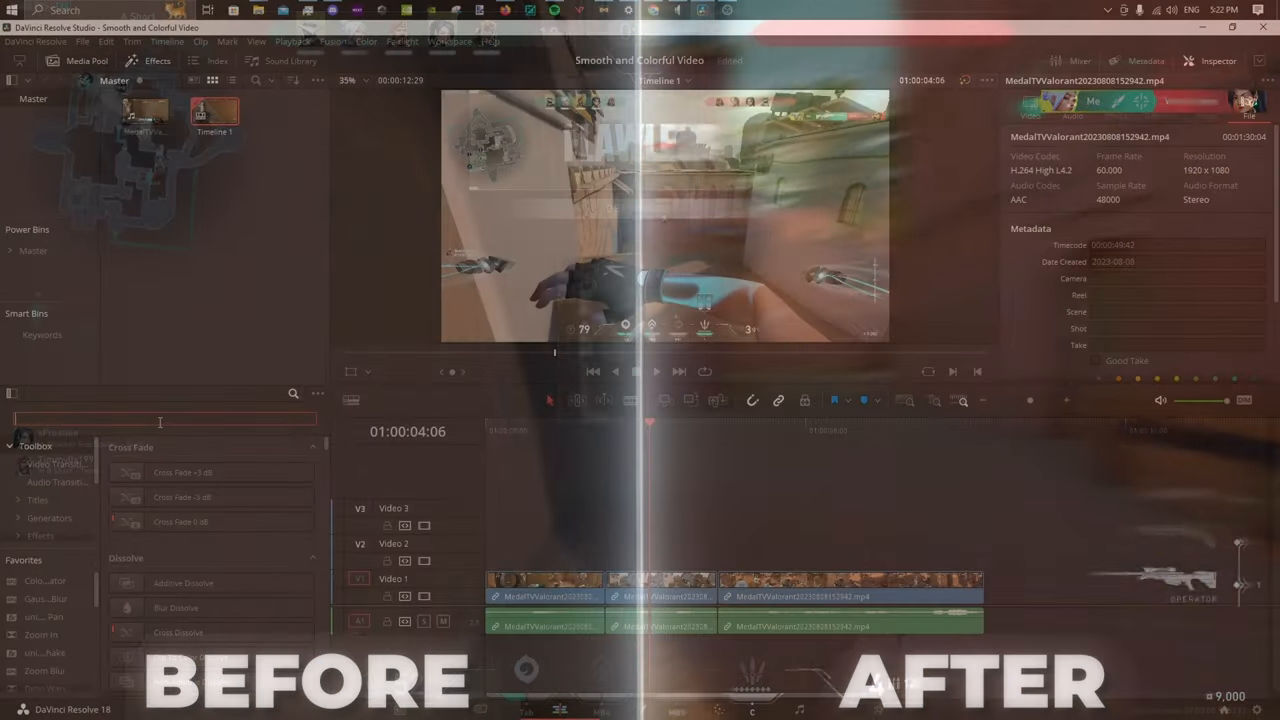
Add an Adjustment Clip from the Effects library onto the track above the gameplay.
type("adjus")
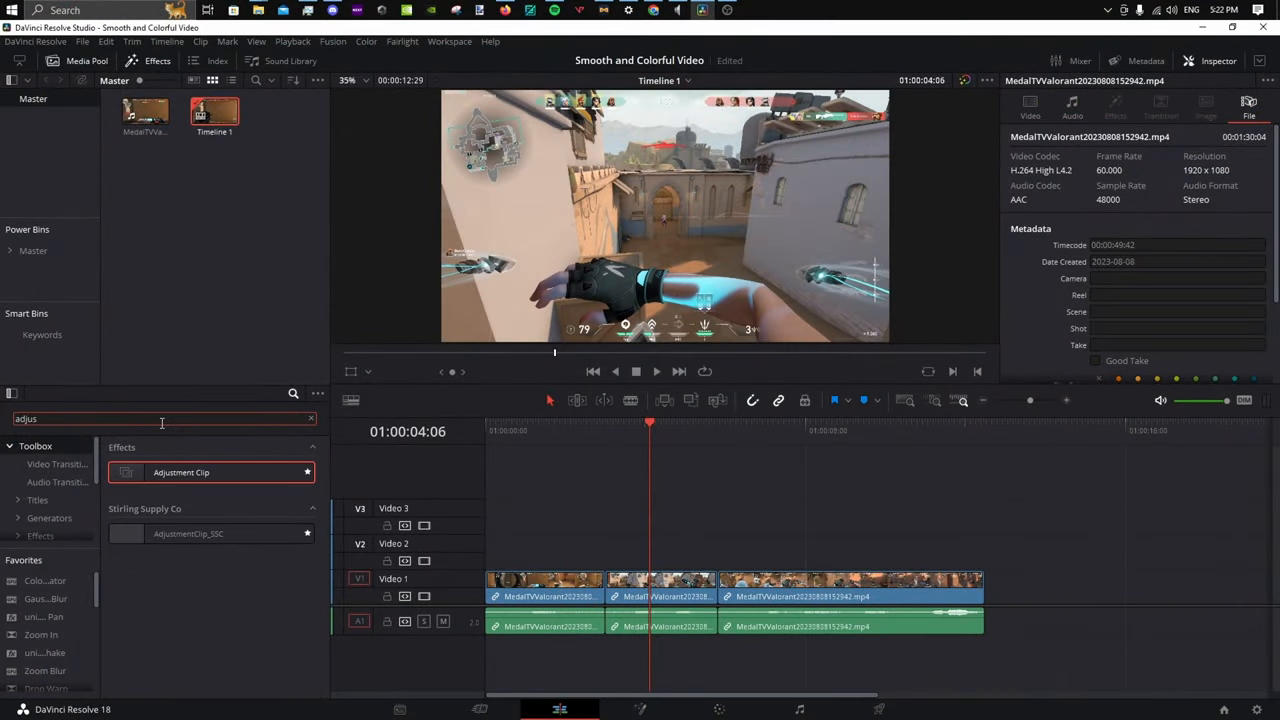
left_click_drag(180, 472, 540, 544)
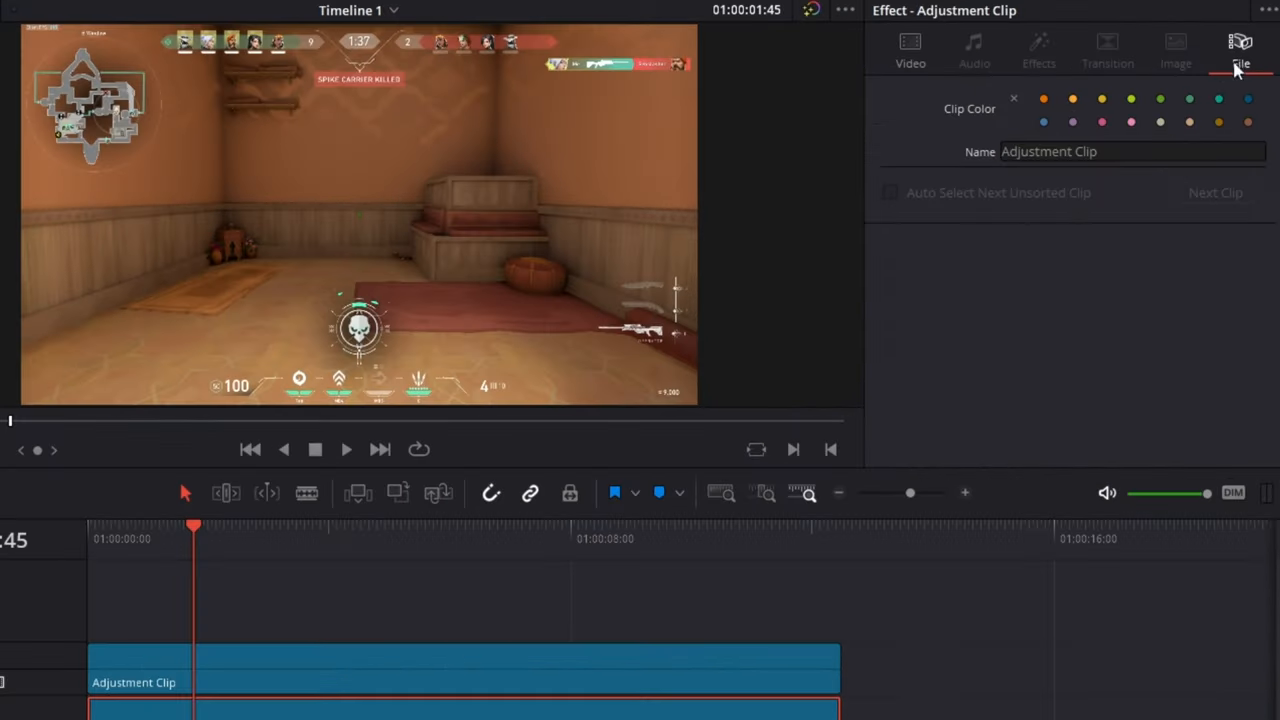
Name the adjustment clip 'Color Correction' in the Inspector.
type("Co")
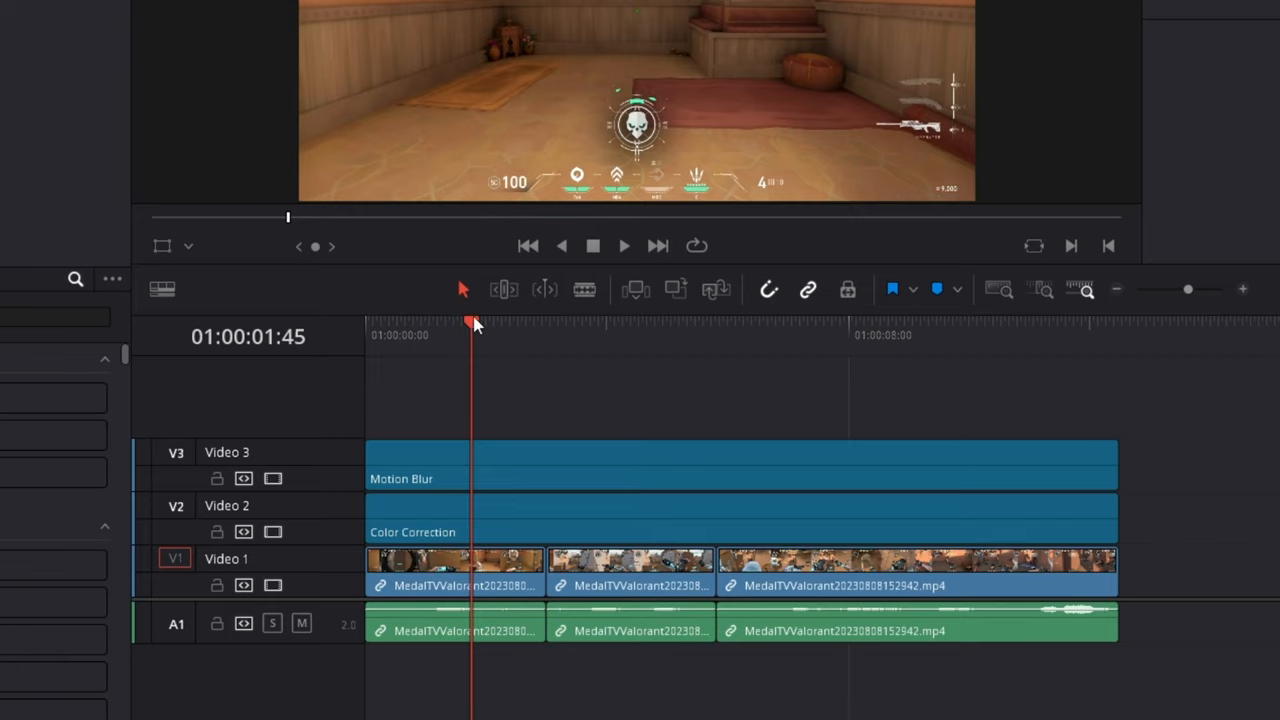
In Fusion, give the Color Correction clip a ColorCorrector node with saturation 1.1.
right_click(540, 560)
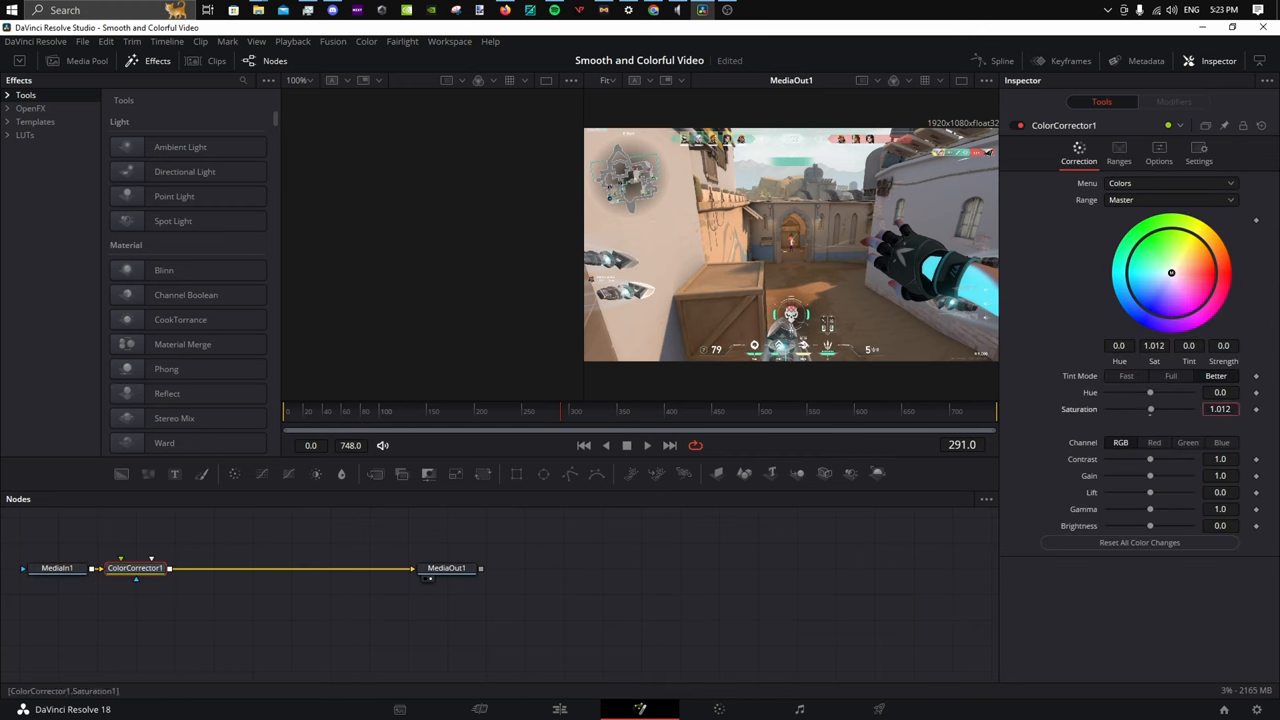
left_click_drag(1150, 408, 1152, 408)
type("1.1")
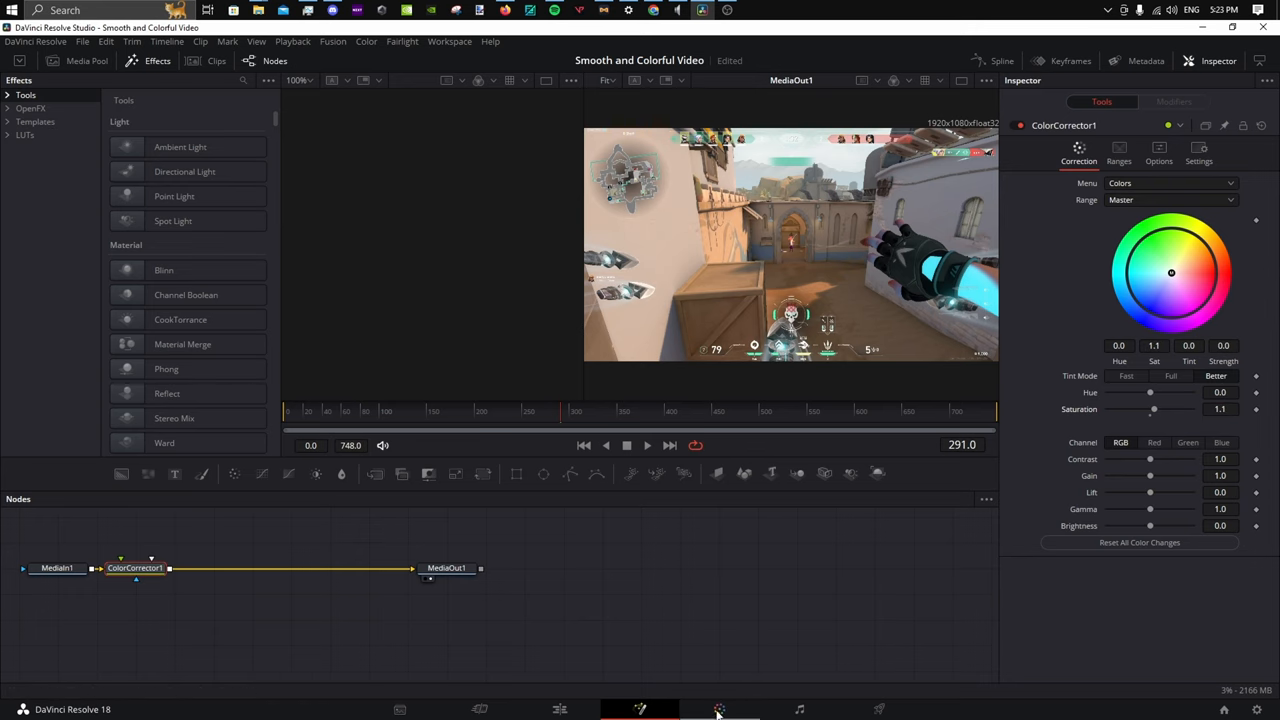
Visit the Color page, then scrub the edit timeline to preview the saturated footage.
left_click(720, 708)
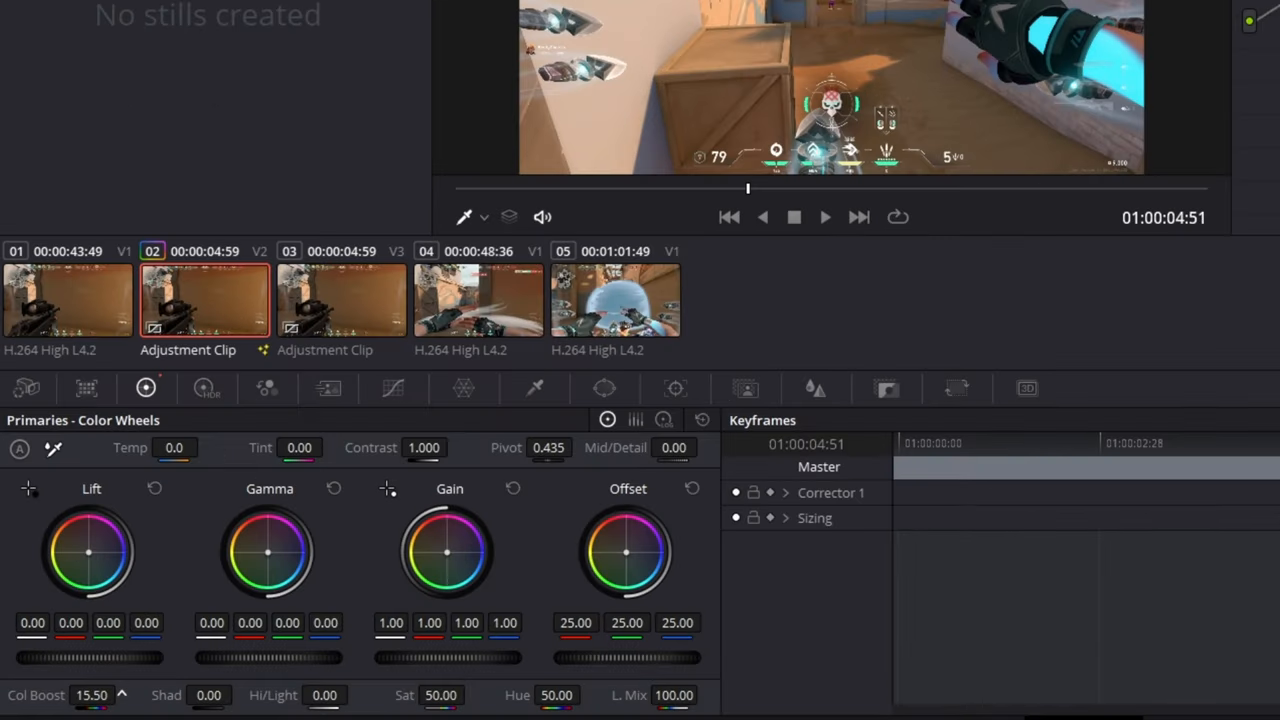
left_click_drag(92, 696, 100, 696)
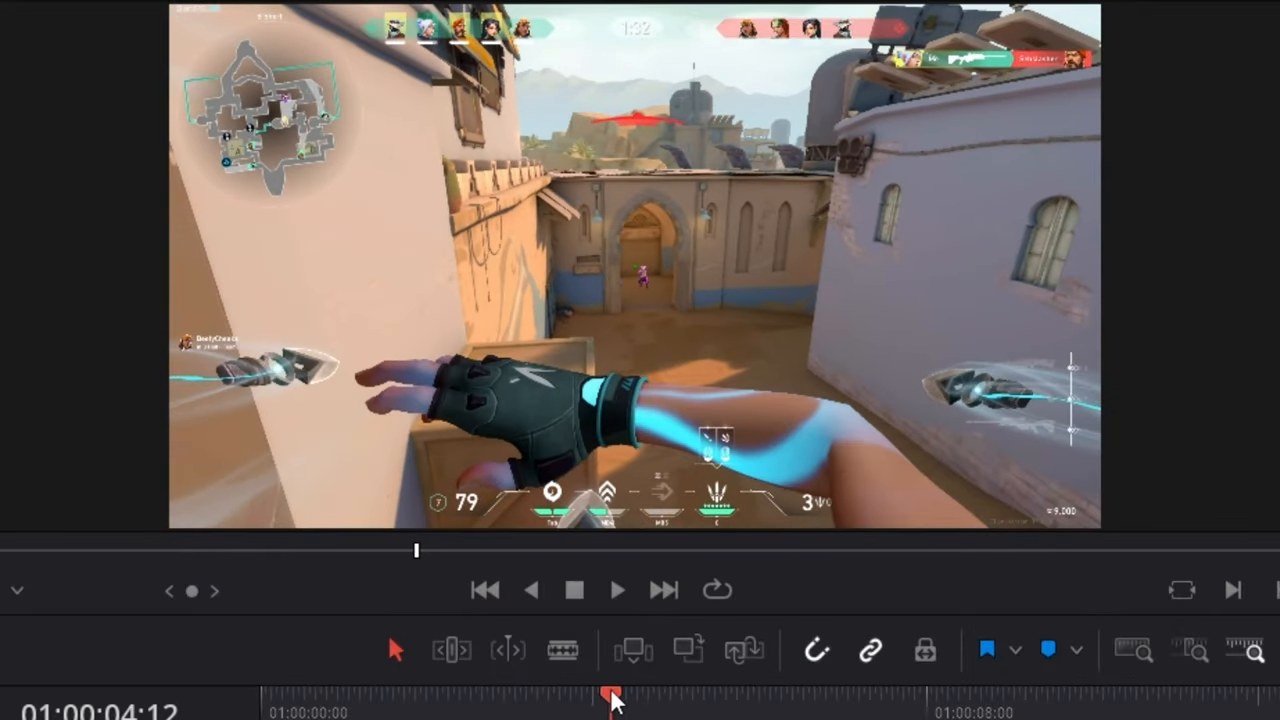
left_click_drag(610, 696, 1004, 696)
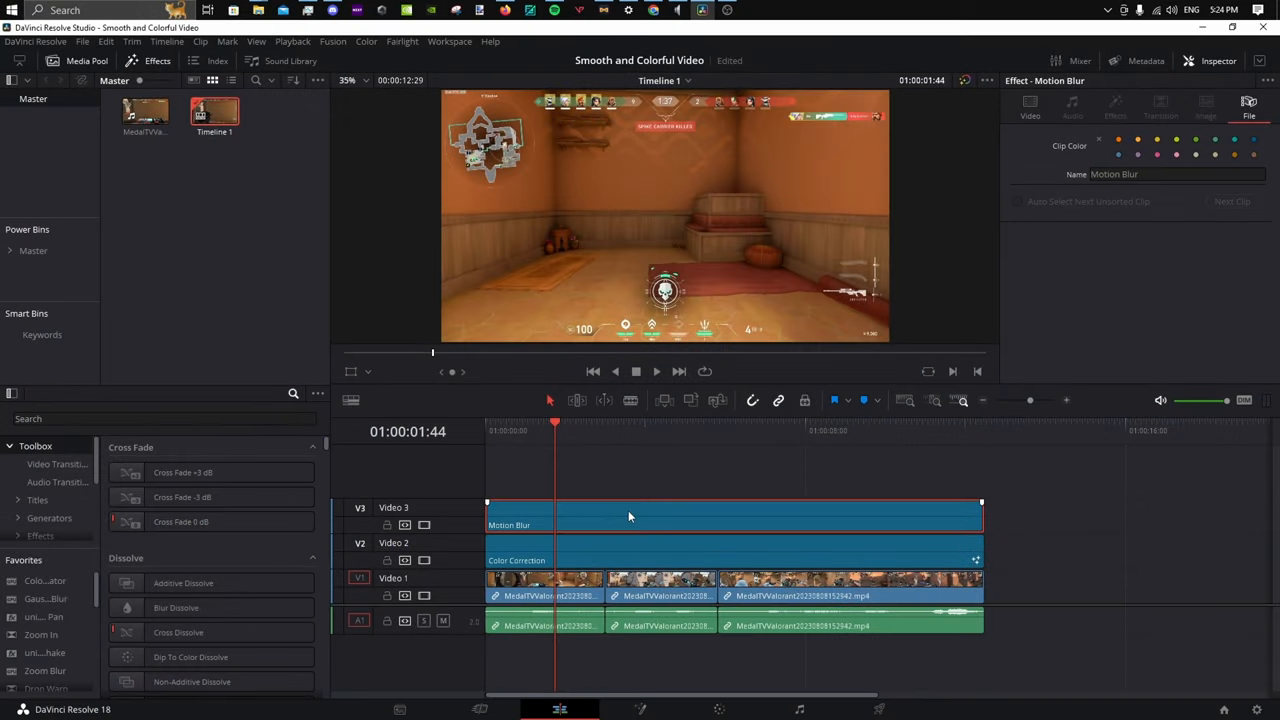
Open the Motion Blur clip in Fusion and add an Optical Flow node.
right_click(630, 516)
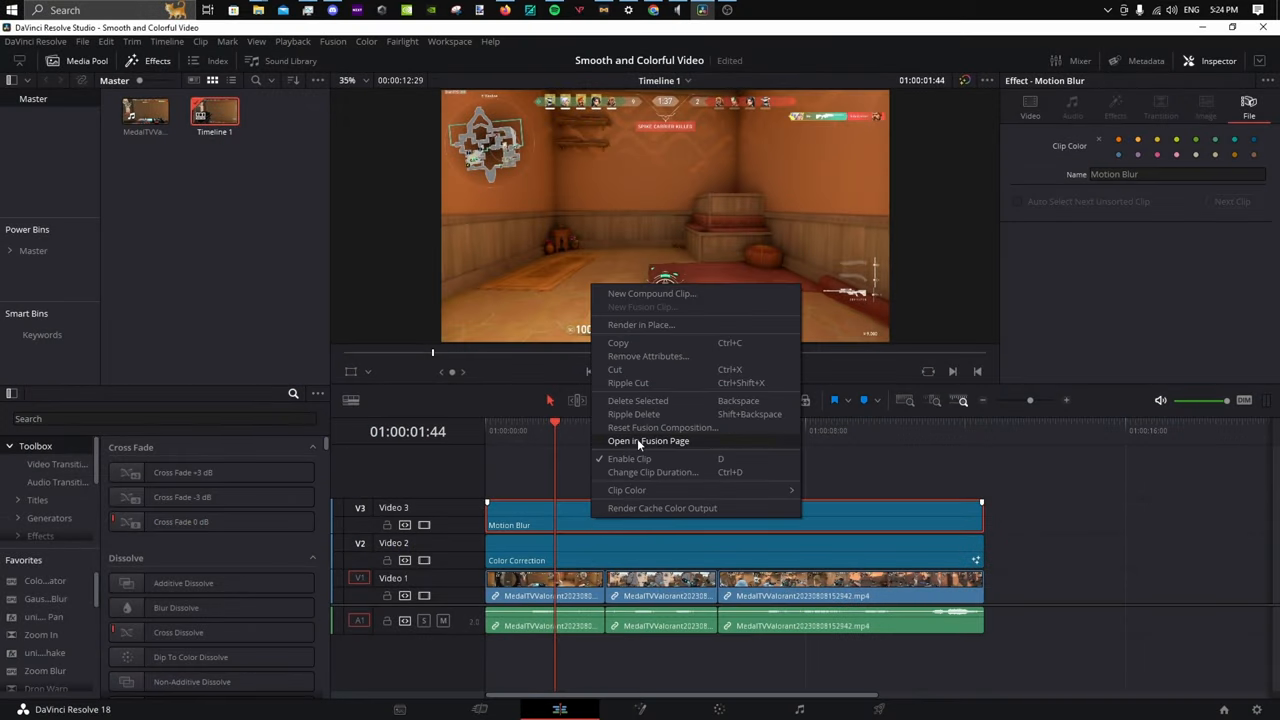
left_click(648, 442)
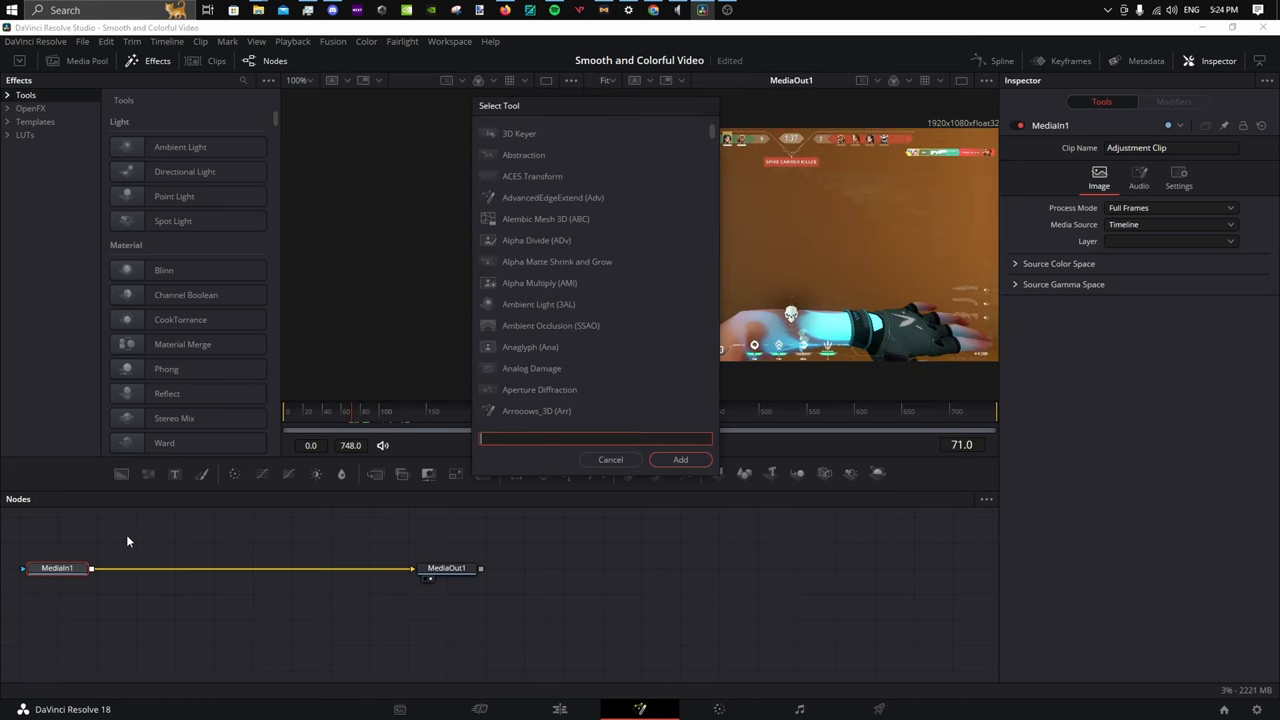
type("op")
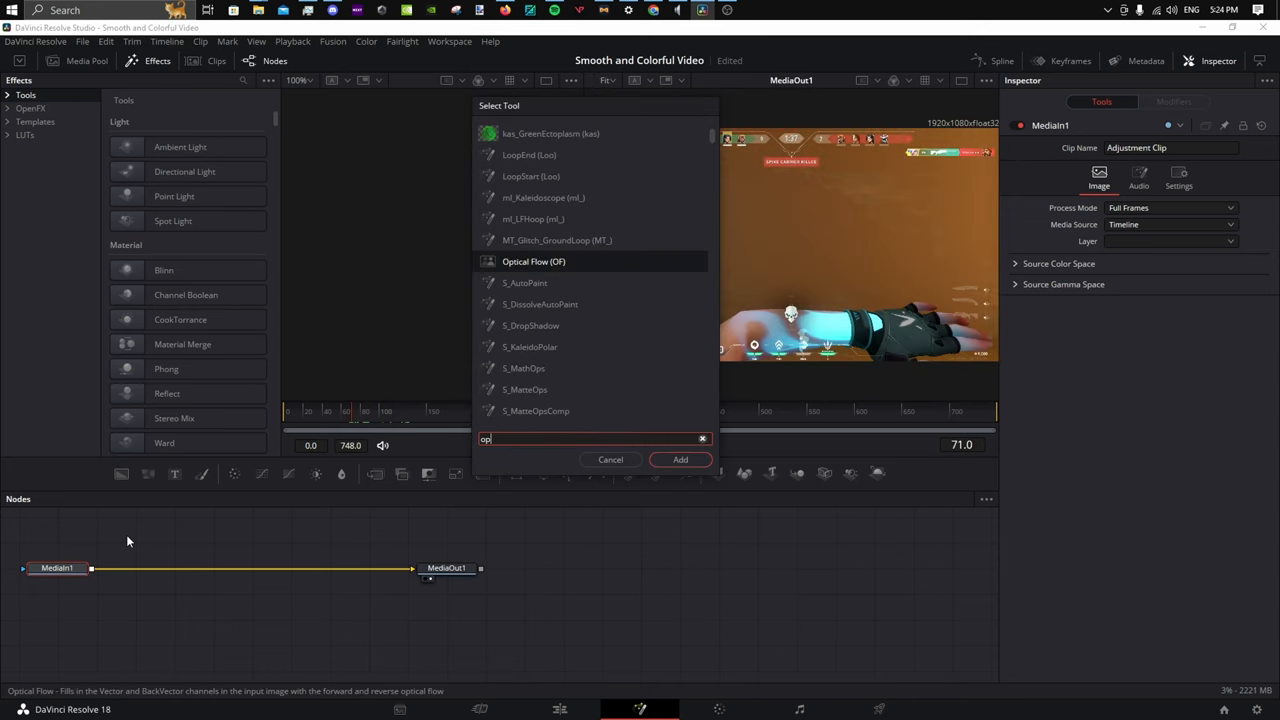
double_click(532, 260)
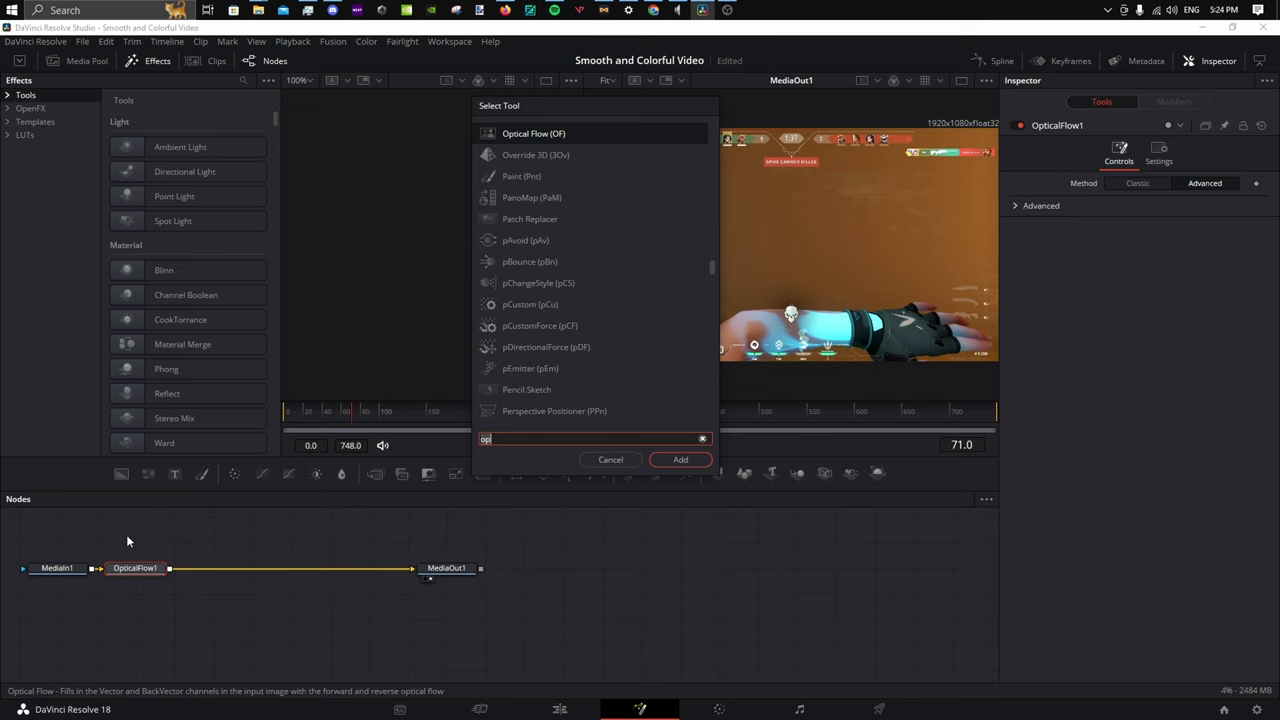
Add a Vector Motion Blur node and raise its scale to 7.4.
type("vec")
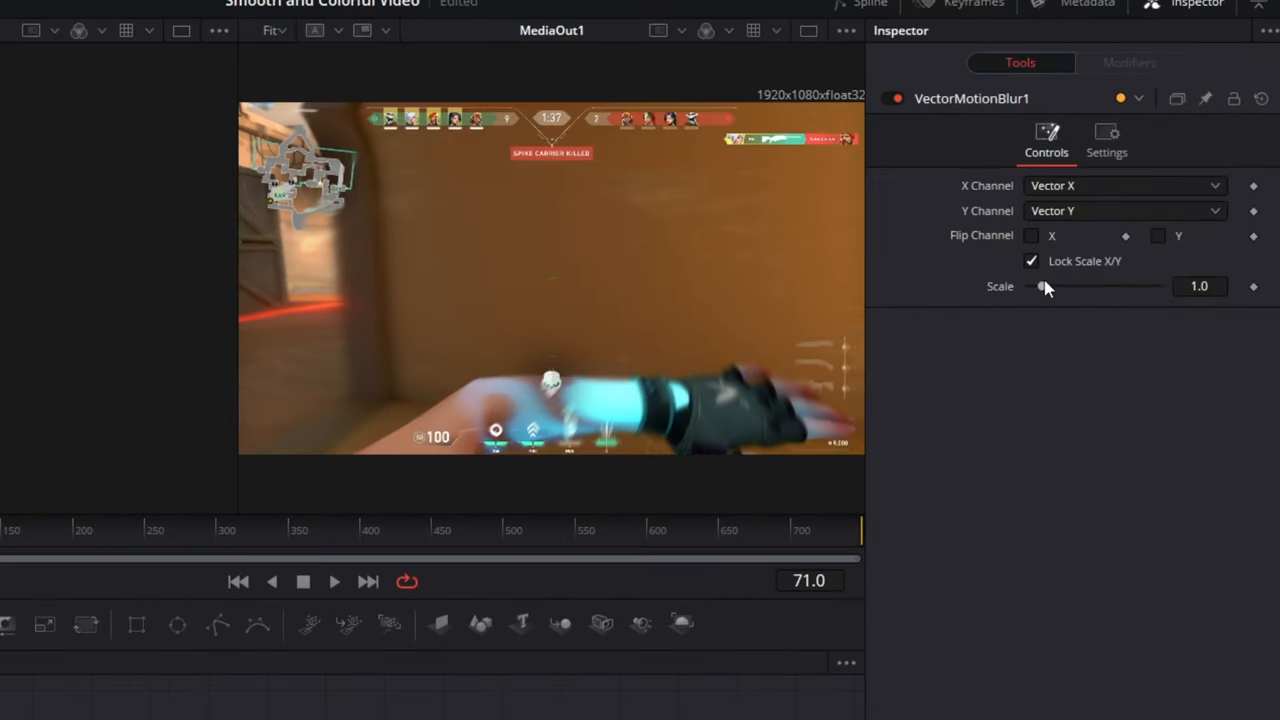
left_click_drag(1044, 288, 1124, 288)
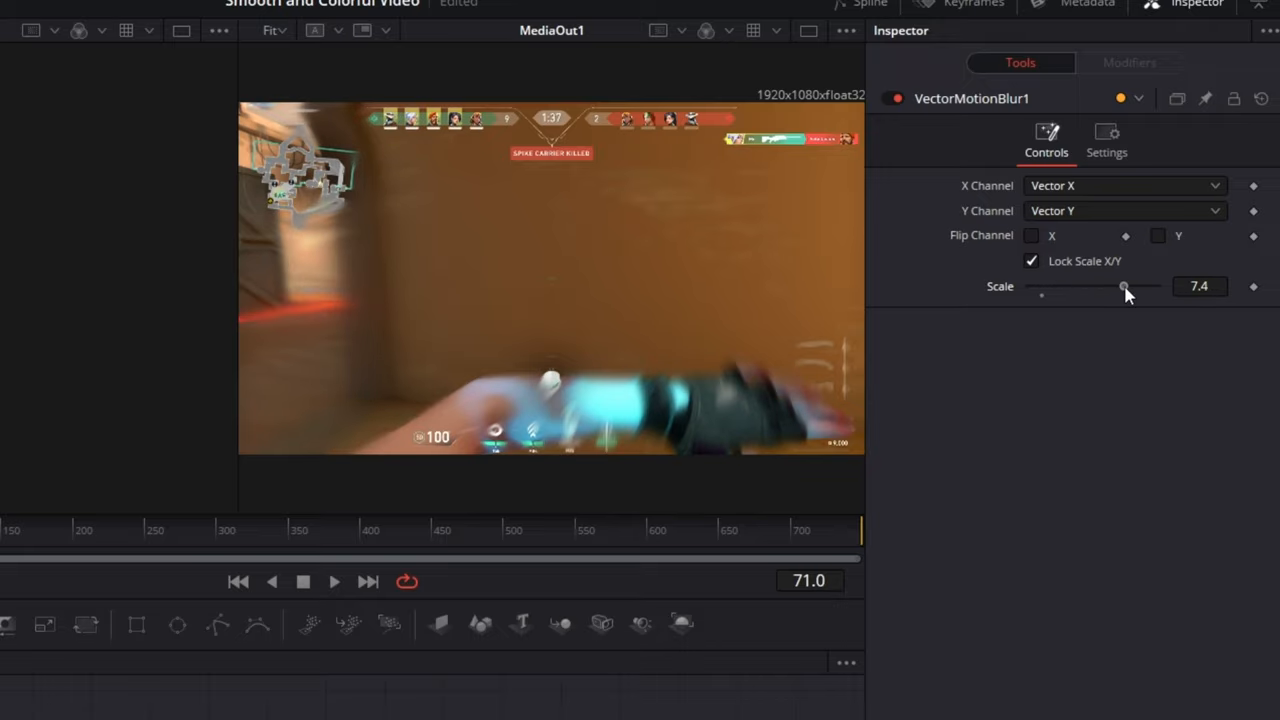